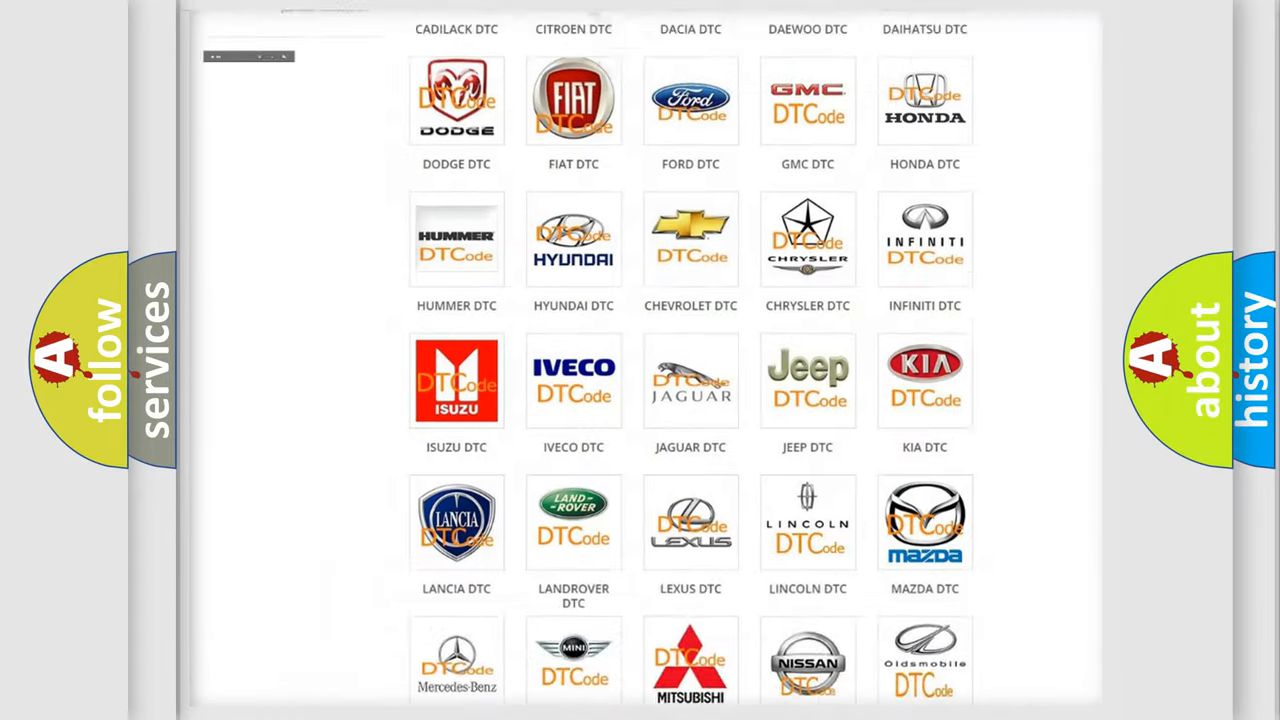
# Step: Find the Jeep tile in the DTC brand grid and open its fault code list
pyautogui.scroll(3)
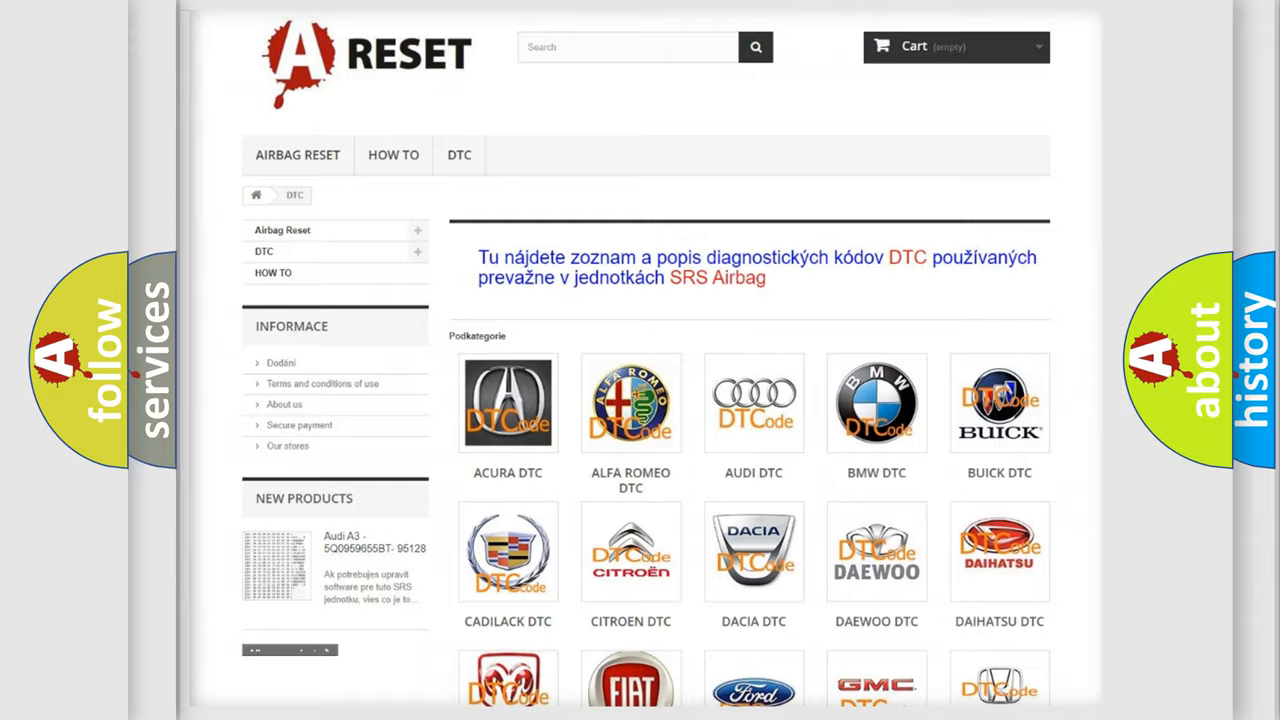
pyautogui.scroll(-3)
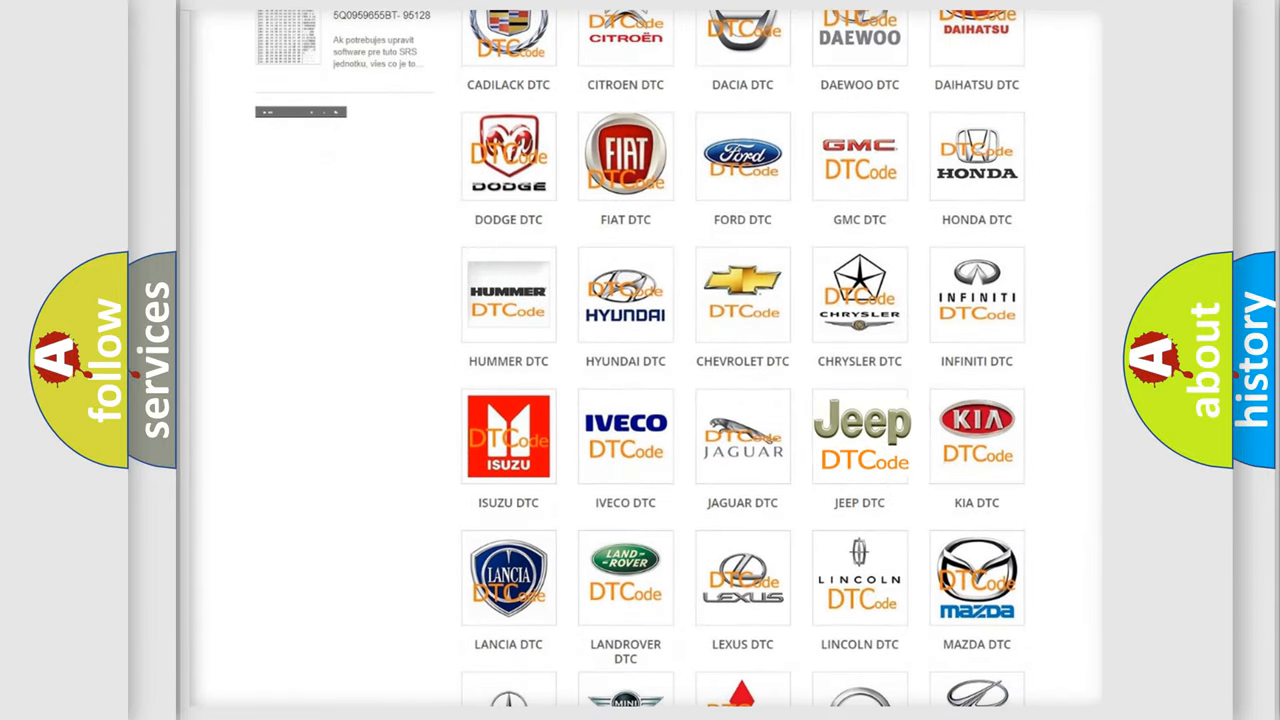
pyautogui.click(859, 435)
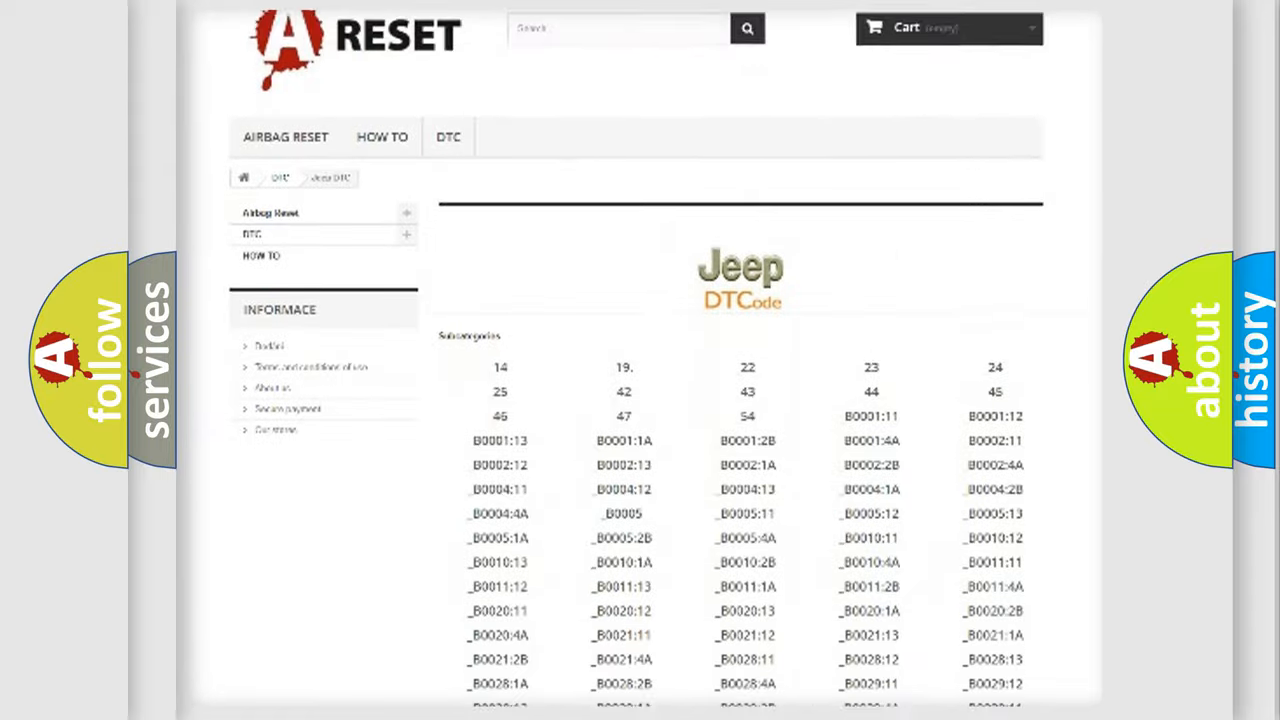
pyautogui.scroll(-3)
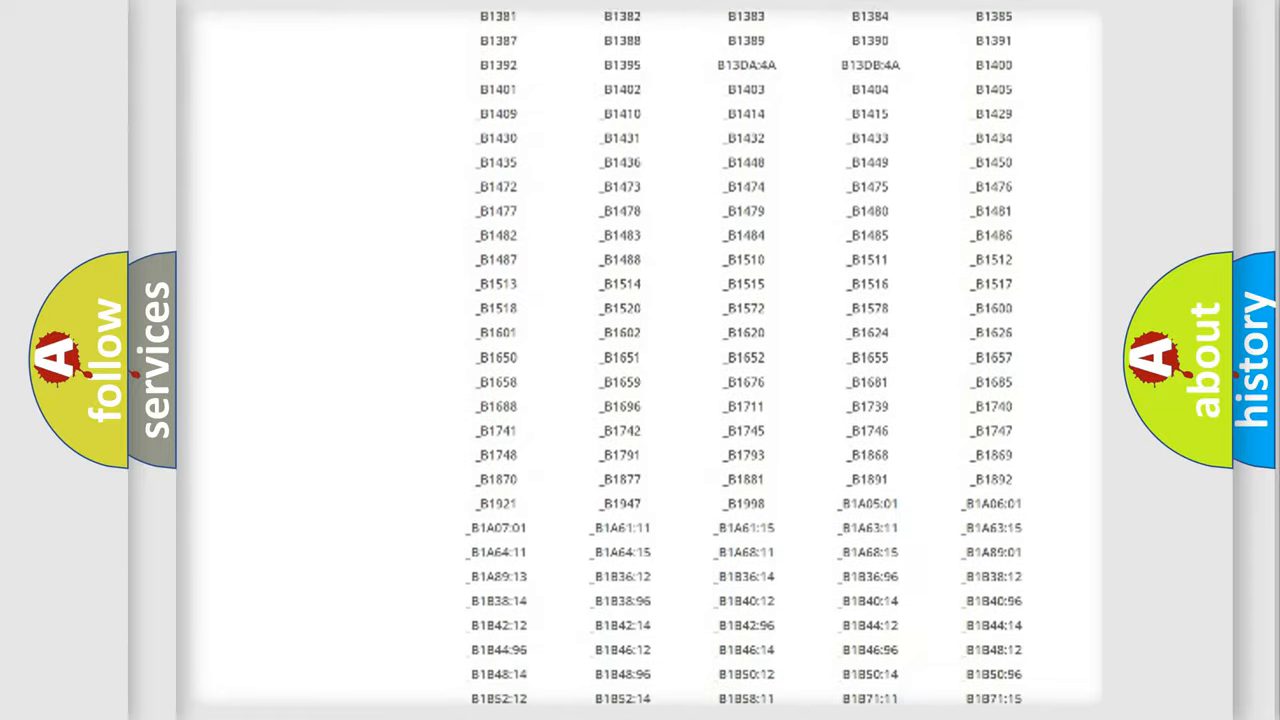
pyautogui.scroll(3)
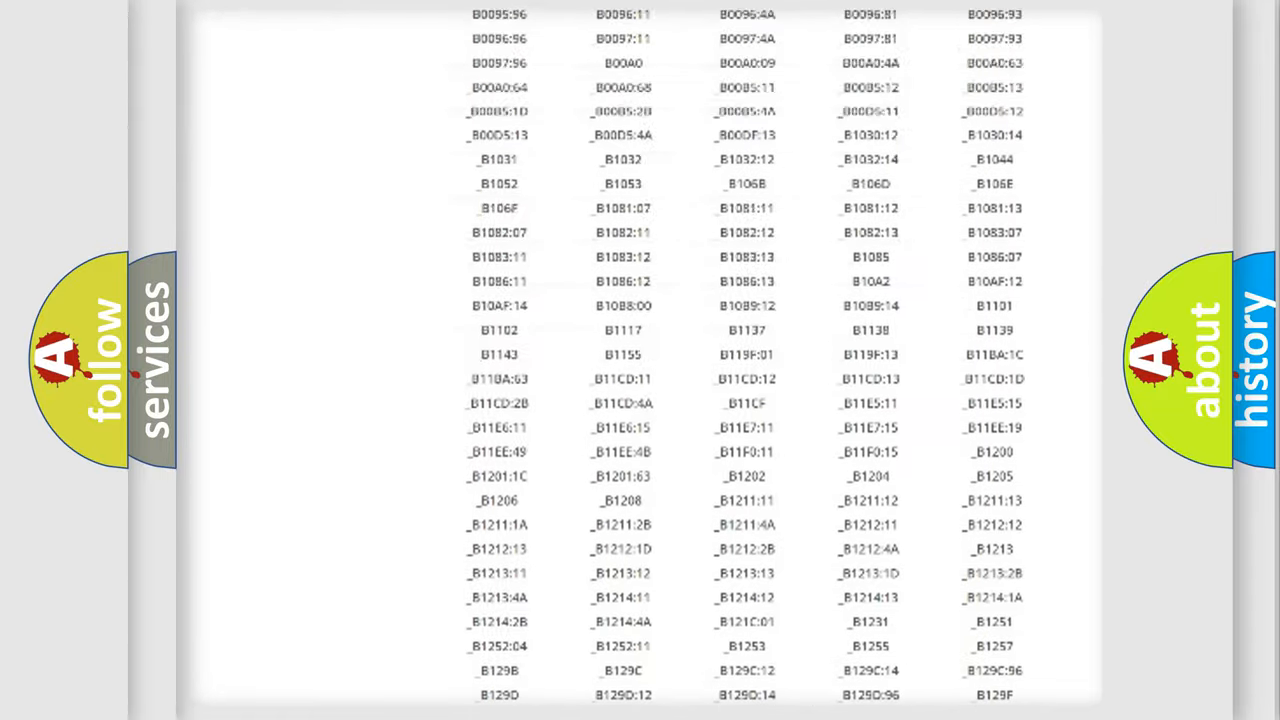
pyautogui.scroll(3)
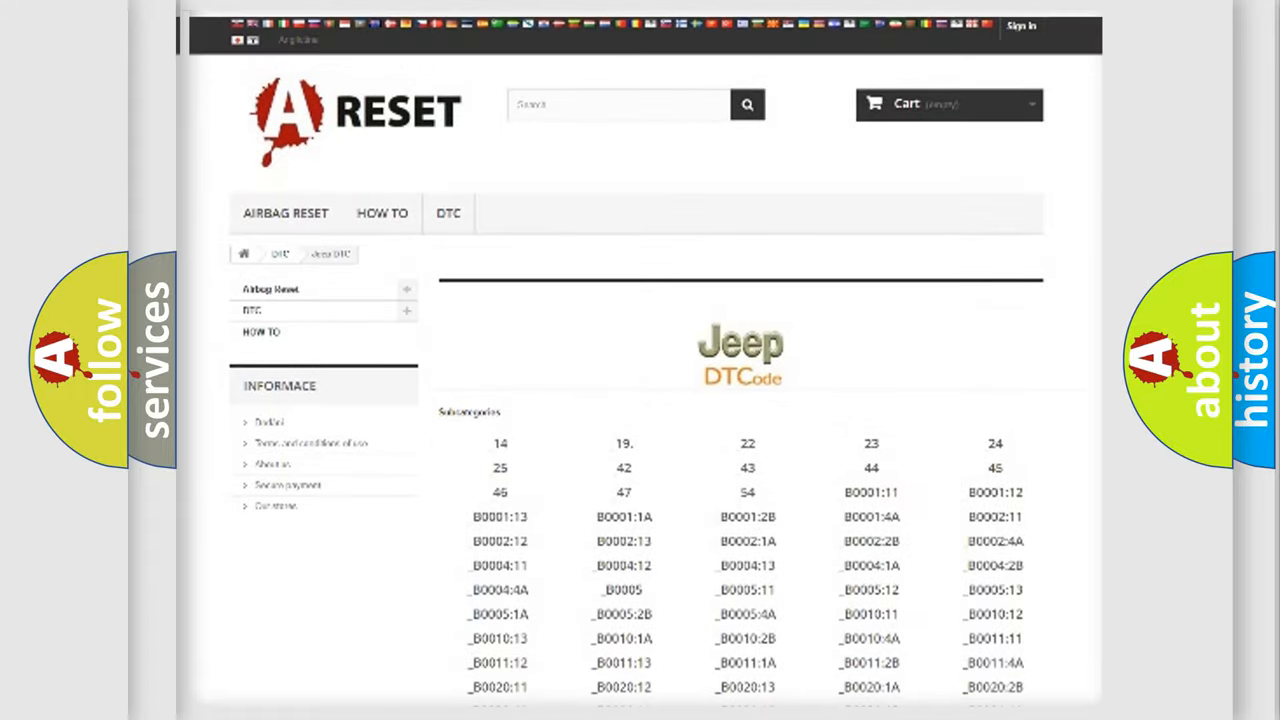